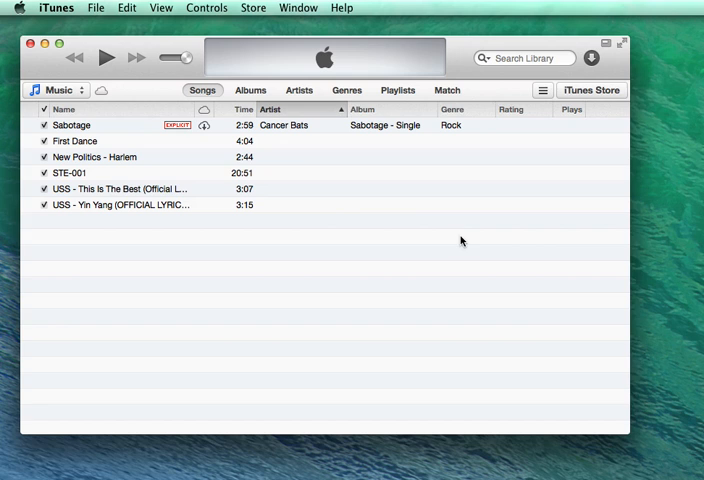
pyautogui.moveTo(368, 204)
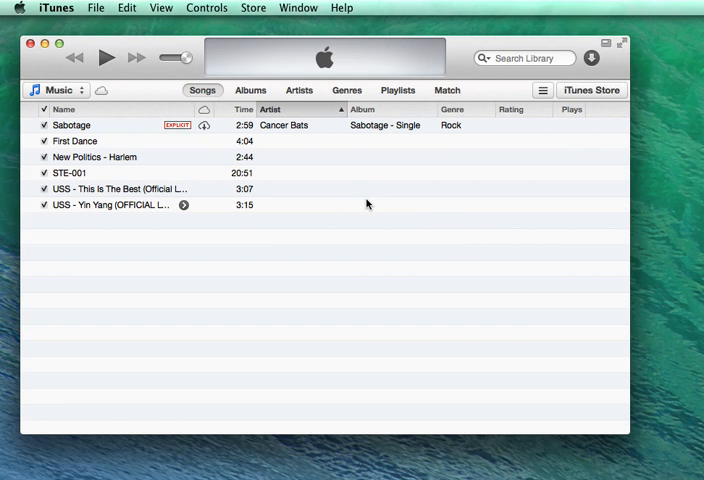
pyautogui.moveTo(376, 204)
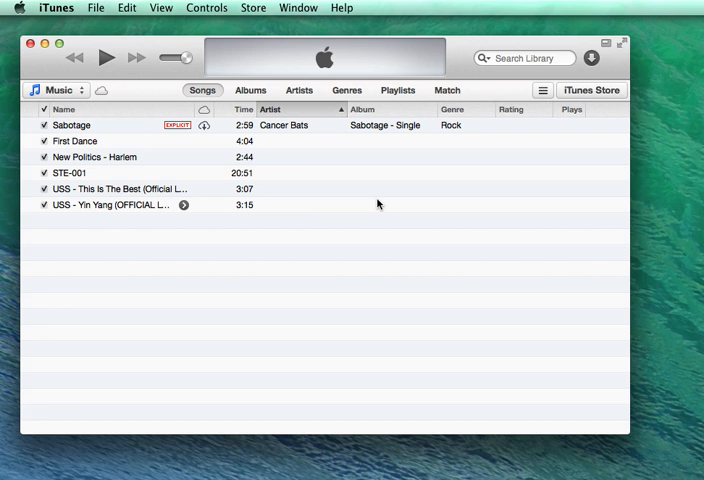
pyautogui.moveTo(332, 168)
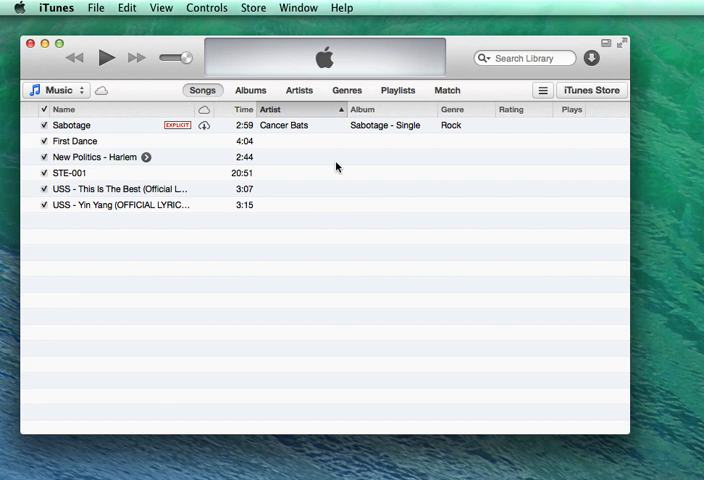
pyautogui.moveTo(82, 172)
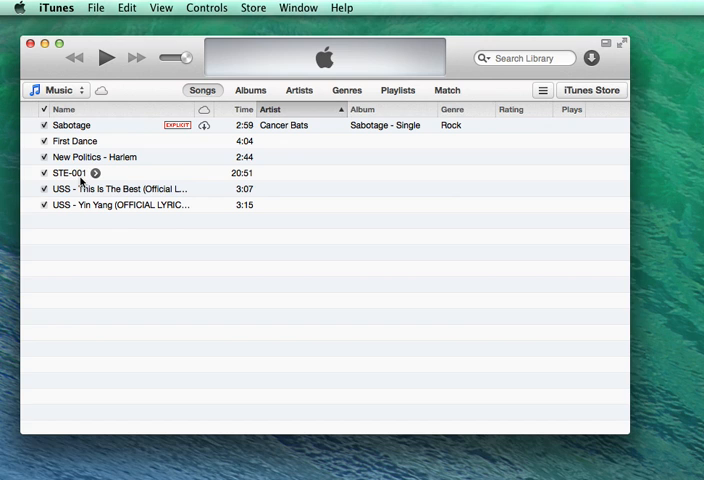
pyautogui.moveTo(76, 184)
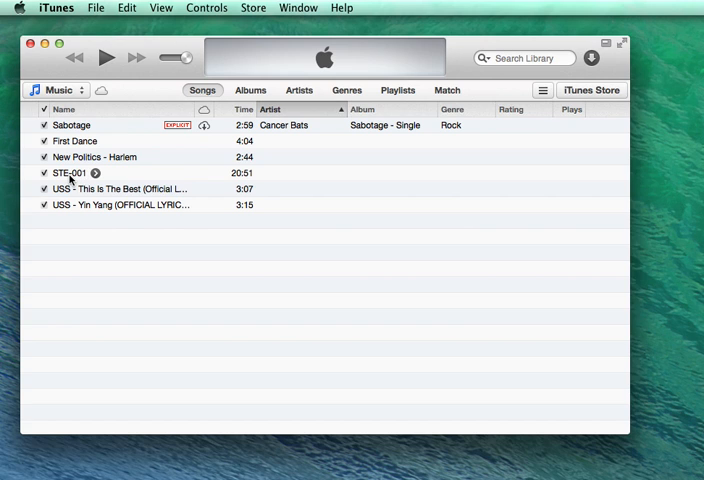
# Close the STE-001 song info and reach Import Settings from iTunes General Preferences.
pyautogui.click(70, 172)
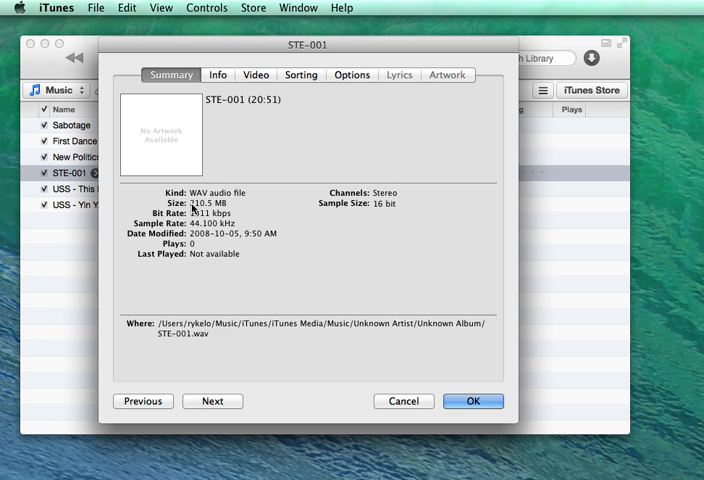
pyautogui.moveTo(244, 212)
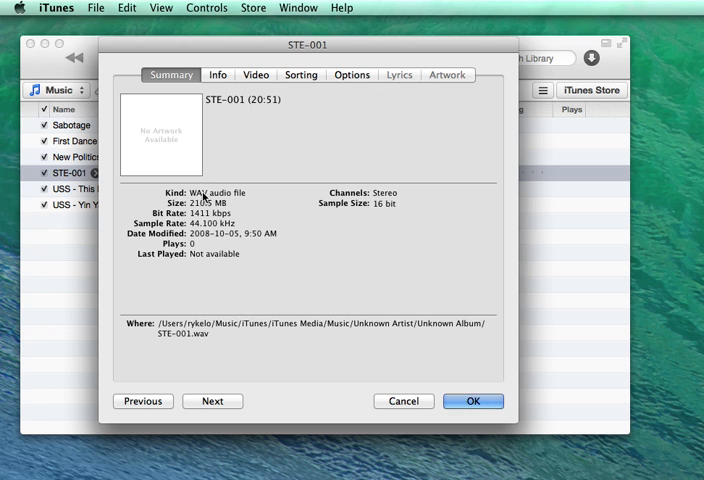
pyautogui.moveTo(282, 256)
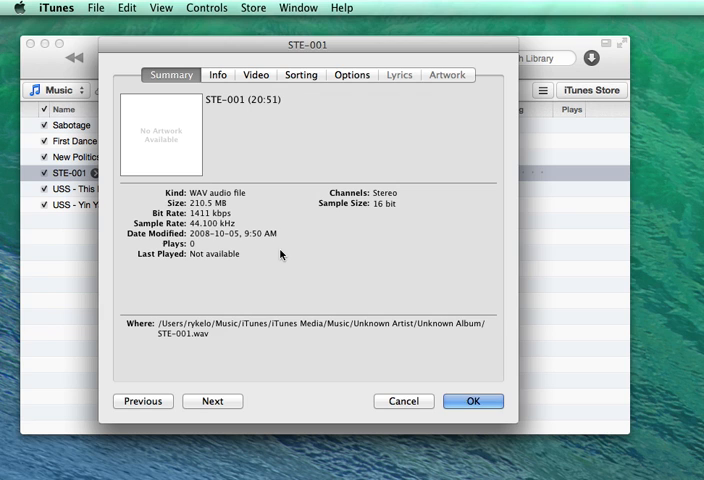
pyautogui.moveTo(360, 286)
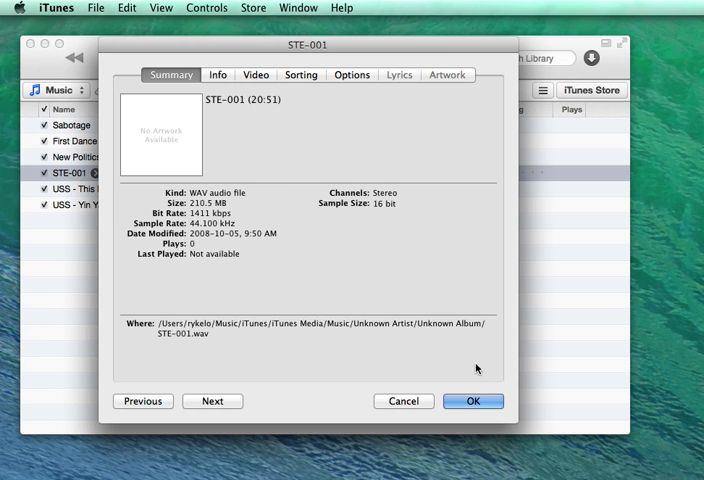
pyautogui.click(472, 400)
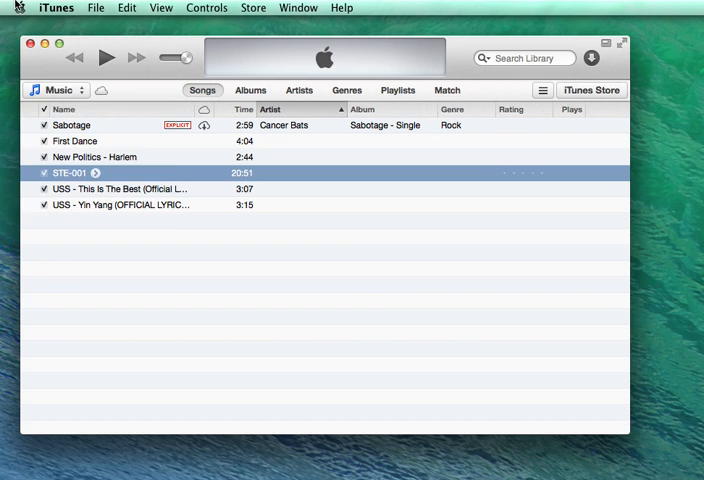
pyautogui.click(56, 8)
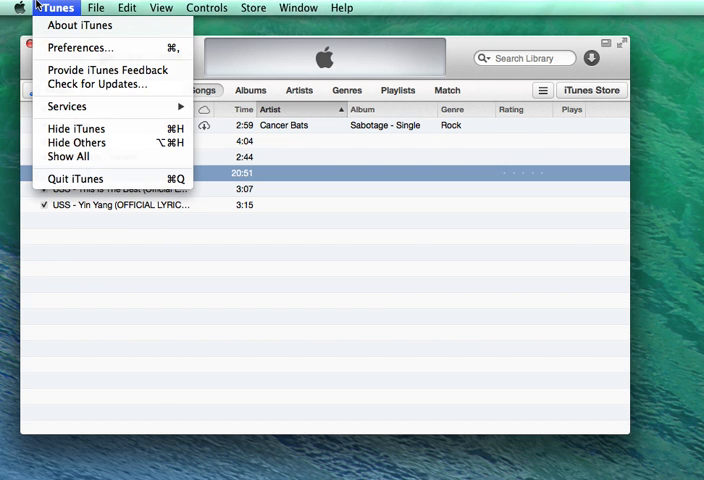
pyautogui.moveTo(60, 18)
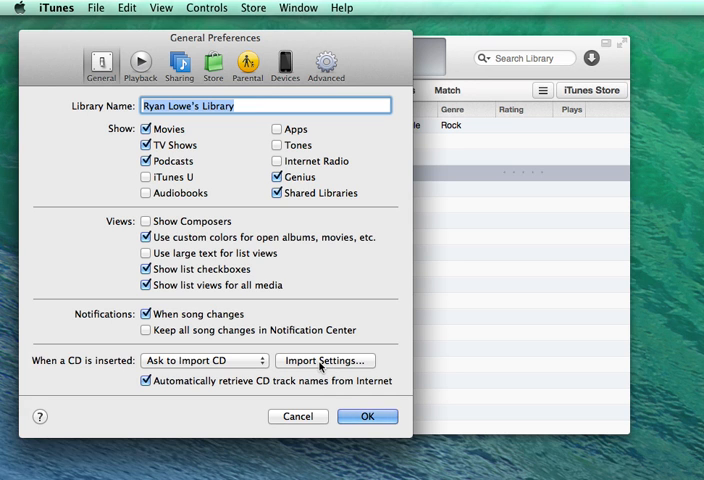
pyautogui.click(324, 360)
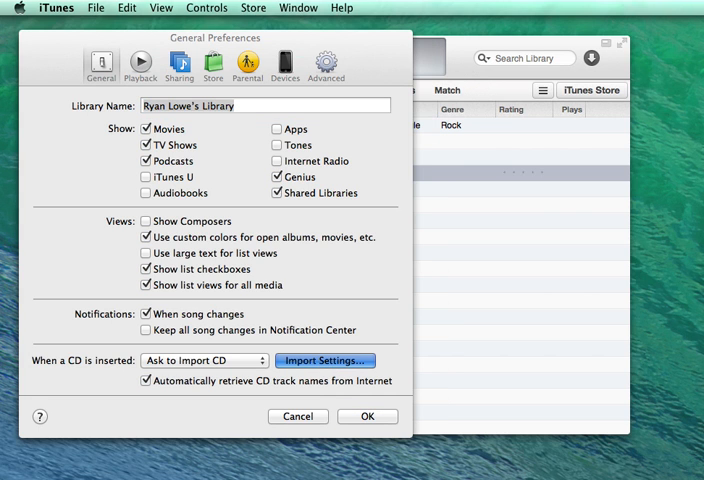
pyautogui.click(324, 360)
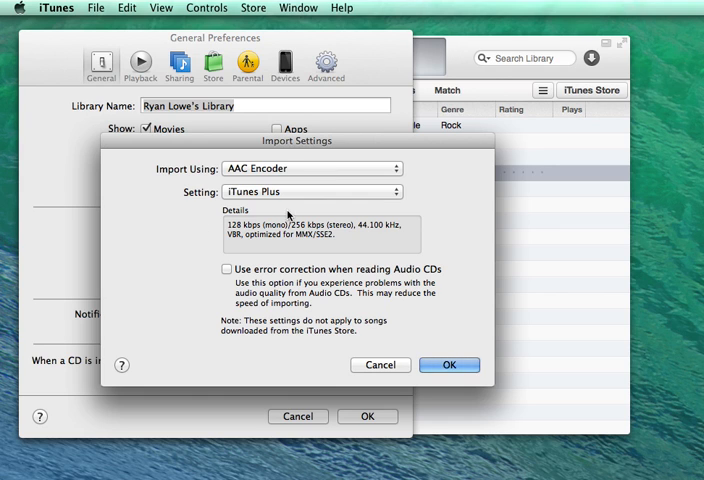
pyautogui.moveTo(232, 232)
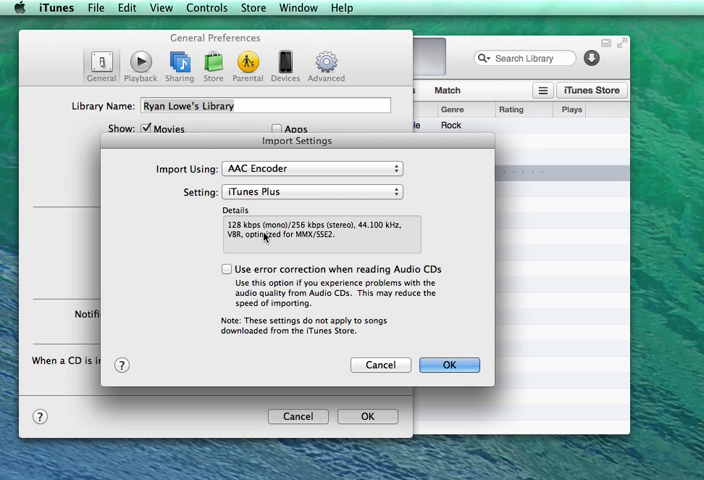
pyautogui.moveTo(380, 234)
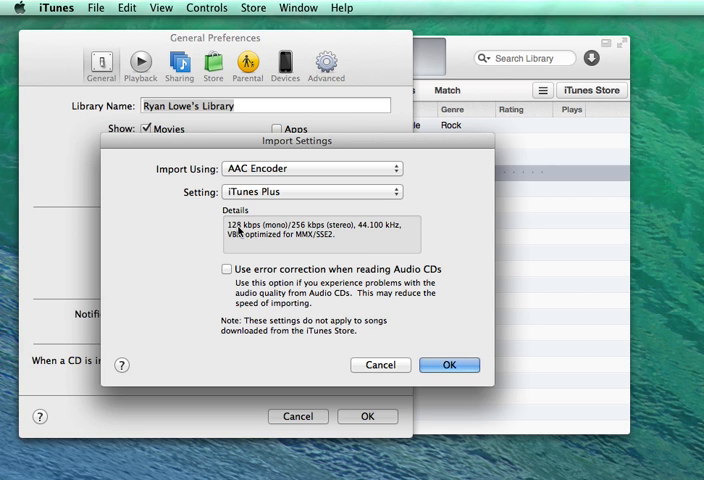
pyautogui.moveTo(264, 170)
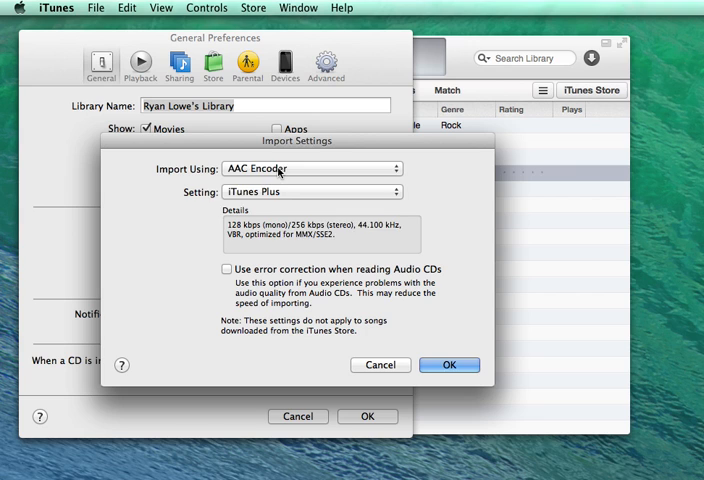
# Set Import Using to MP3 Encoder at High Quality (160 kbps).
pyautogui.click(310, 168)
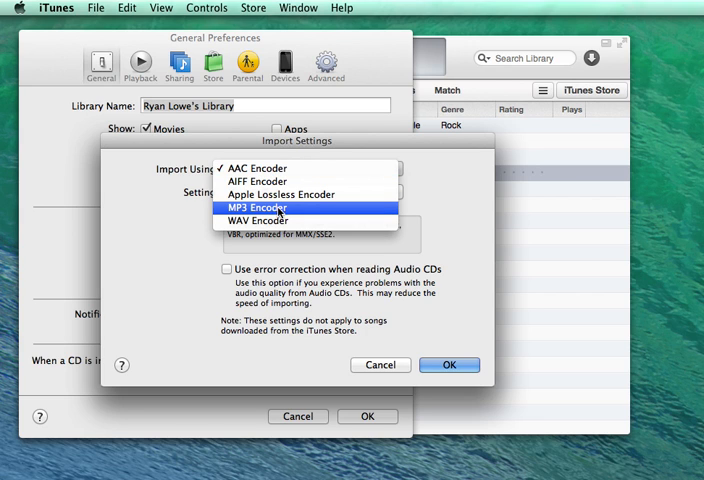
pyautogui.click(258, 206)
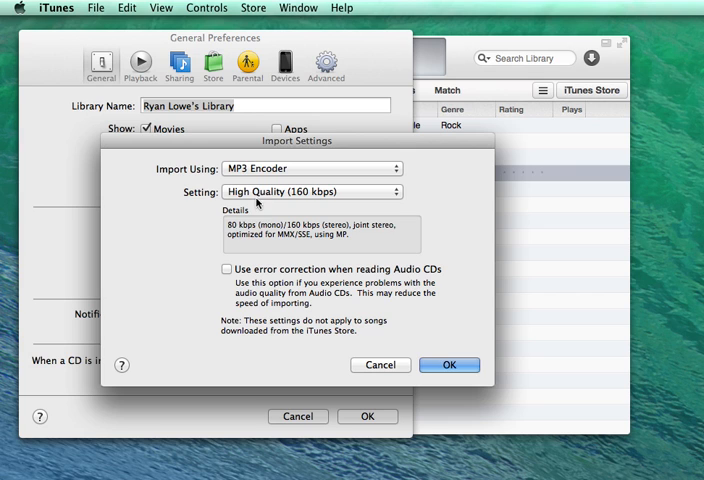
pyautogui.moveTo(230, 232)
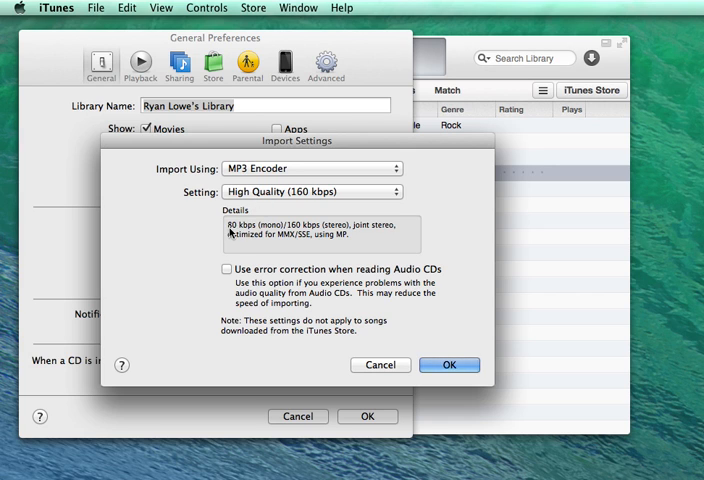
pyautogui.click(312, 192)
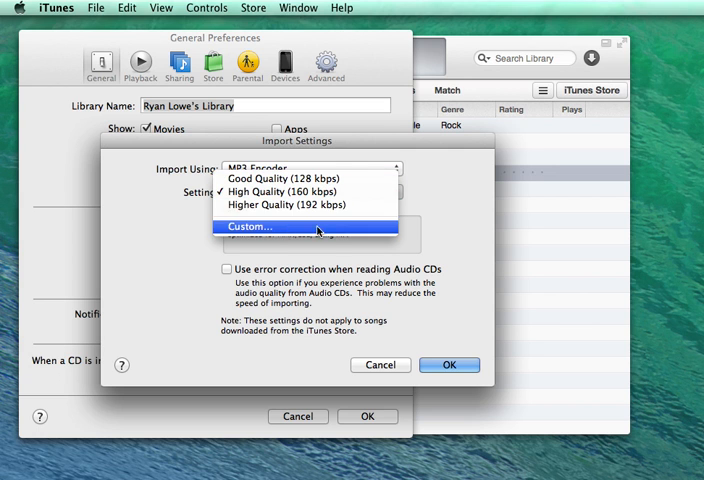
# Choose the Custom MP3 setting, browse the stereo bit rates and keep 160 kbps.
pyautogui.click(248, 226)
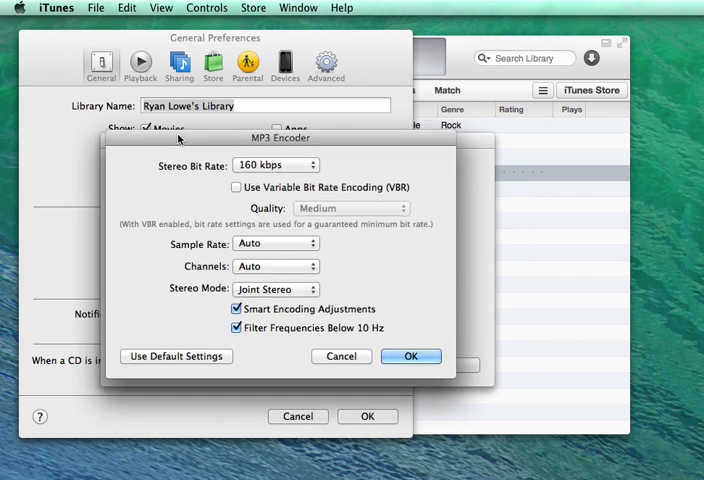
pyautogui.click(276, 164)
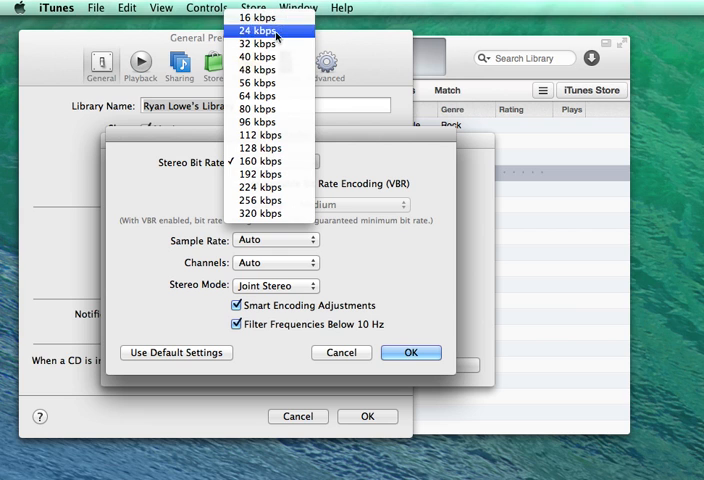
pyautogui.moveTo(260, 148)
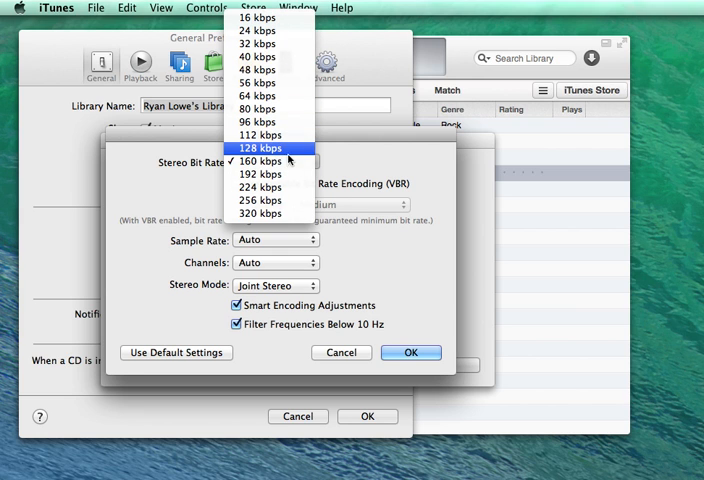
pyautogui.moveTo(270, 108)
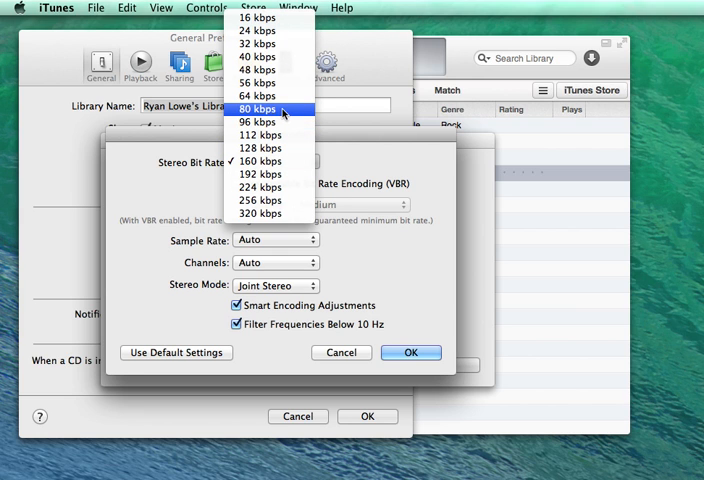
pyautogui.moveTo(260, 56)
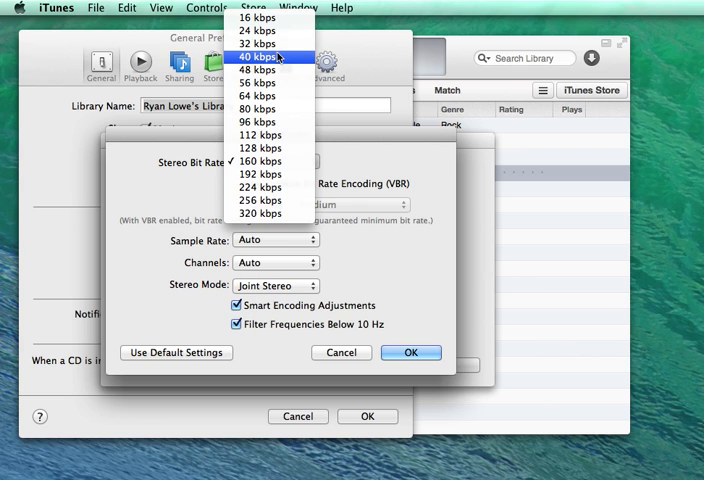
pyautogui.moveTo(384, 276)
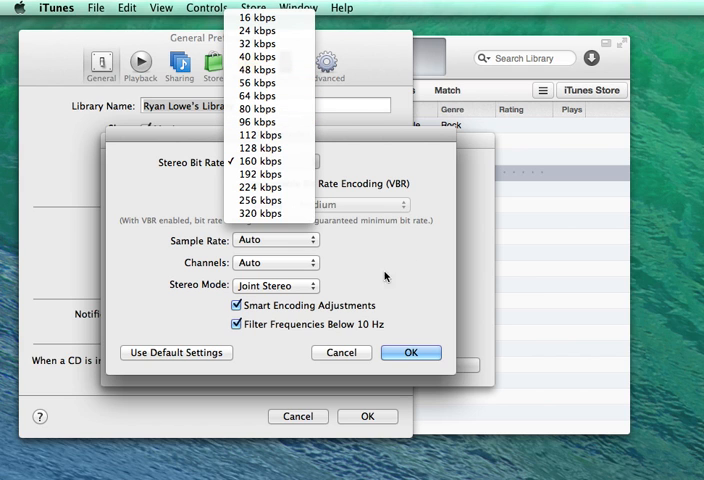
pyautogui.click(260, 160)
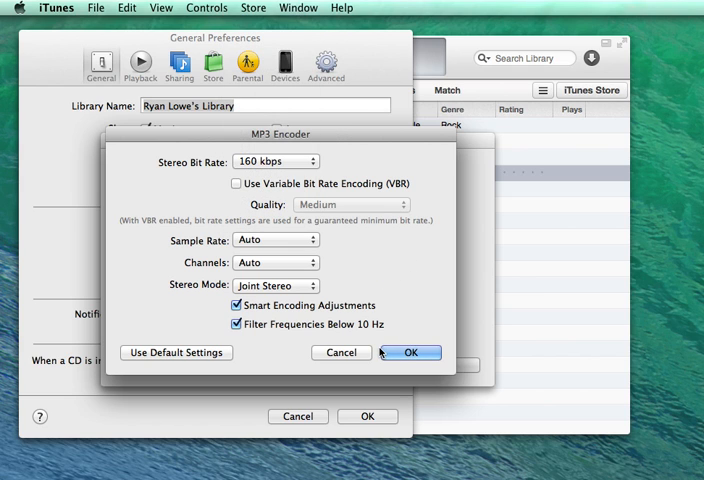
pyautogui.moveTo(324, 232)
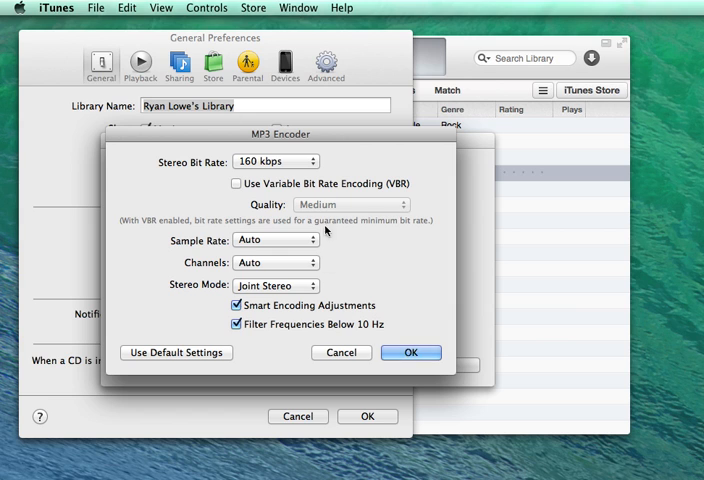
# Accept the 160 kbps MP3 encoder settings and close Preferences back to the library.
pyautogui.click(410, 352)
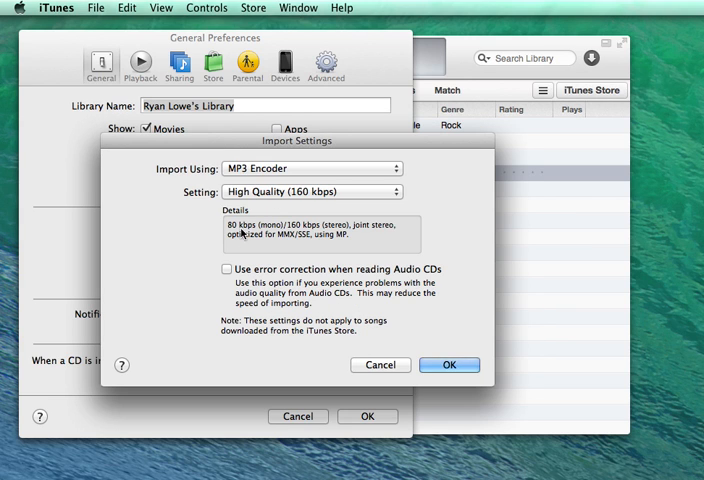
pyautogui.moveTo(428, 340)
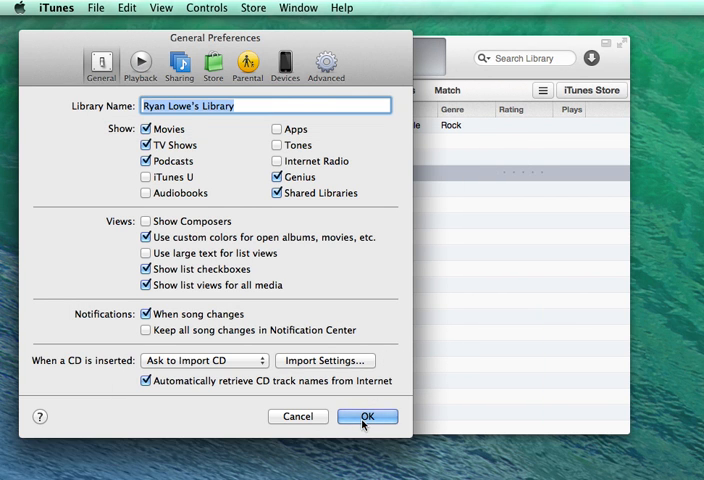
pyautogui.click(366, 416)
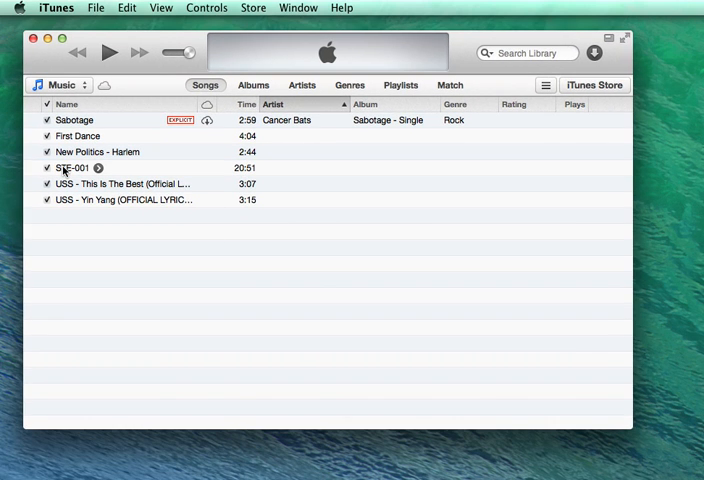
# Create an MP3 version of STE-001 from its right-click menu.
pyautogui.rightClick(72, 168)
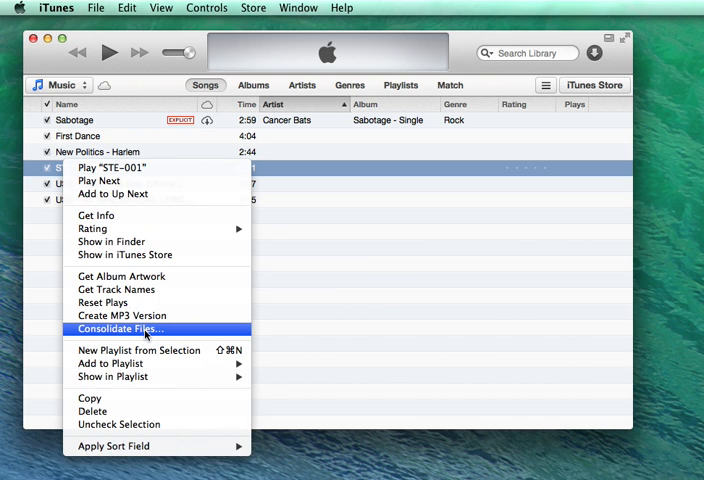
pyautogui.moveTo(120, 316)
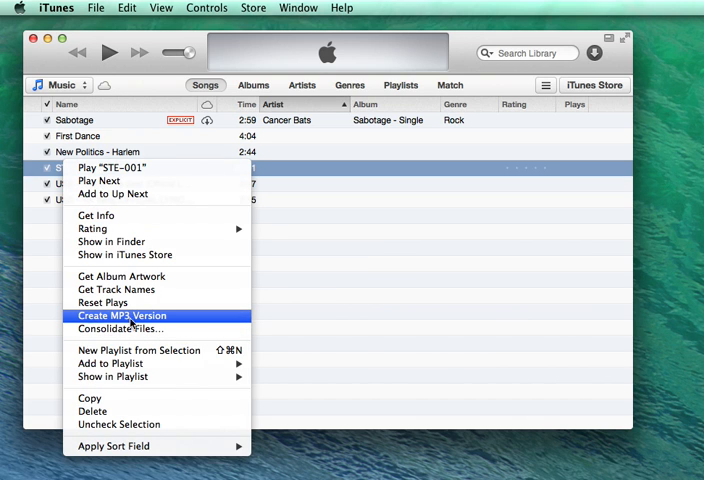
pyautogui.click(132, 316)
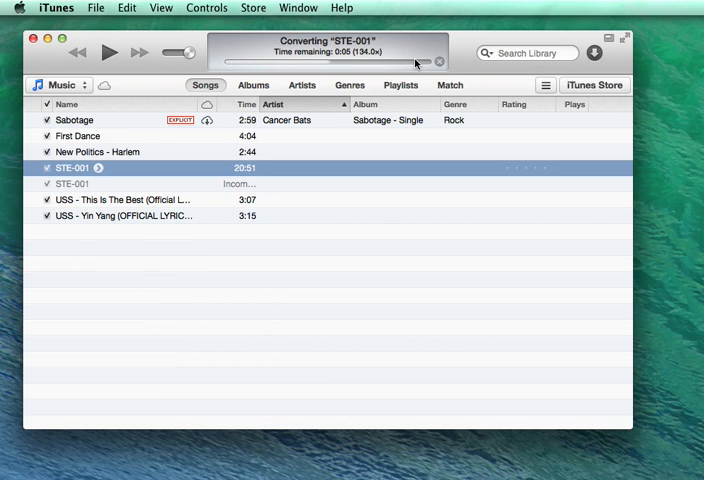
pyautogui.moveTo(668, 194)
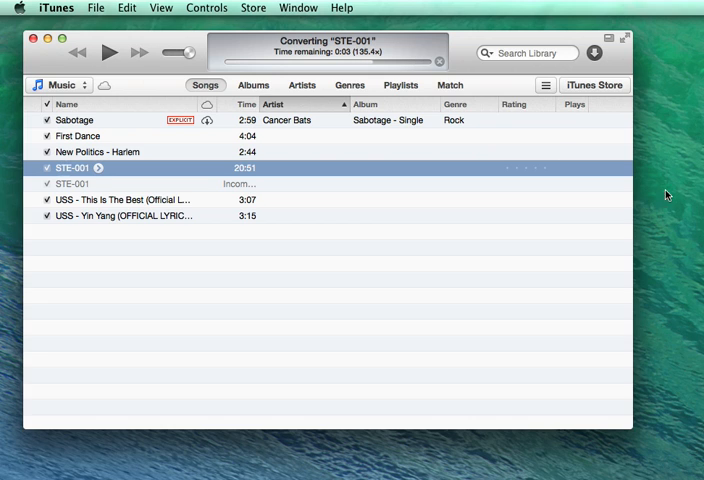
pyautogui.moveTo(562, 196)
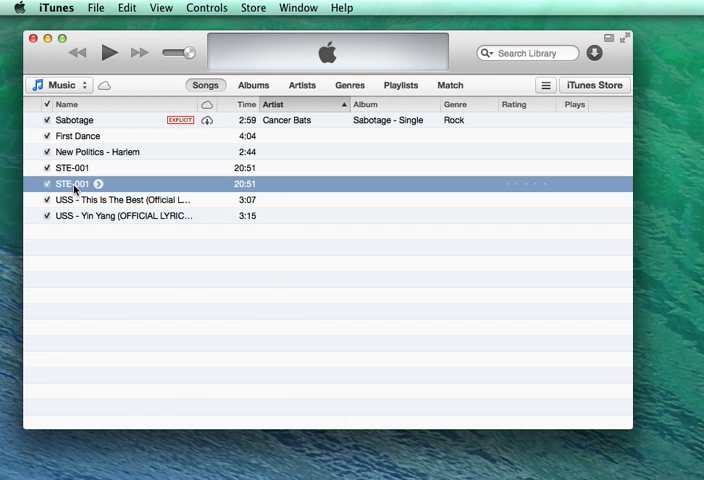
# Bring up Get Info on the STE-001 tracks to see the original is a WAV file.
pyautogui.rightClick(72, 184)
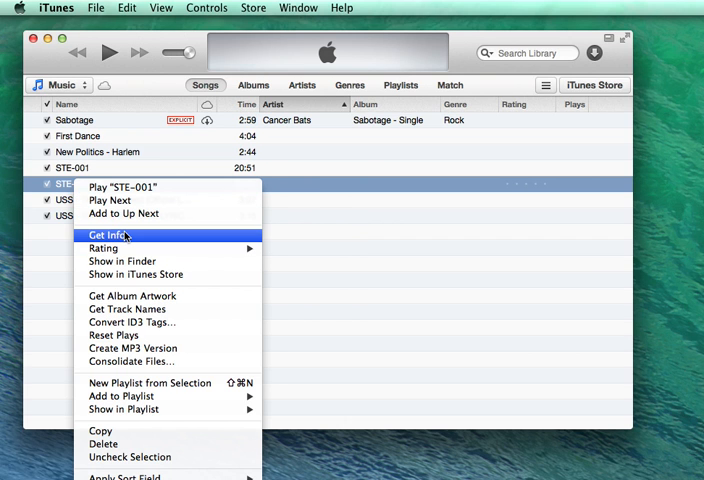
pyautogui.click(110, 234)
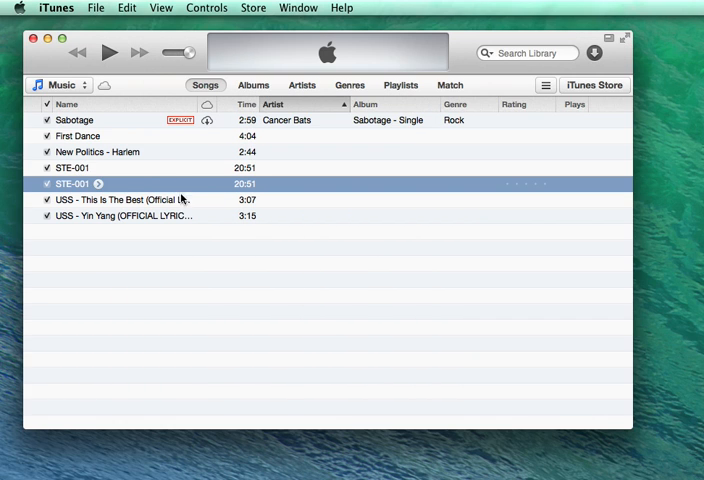
pyautogui.rightClick(72, 184)
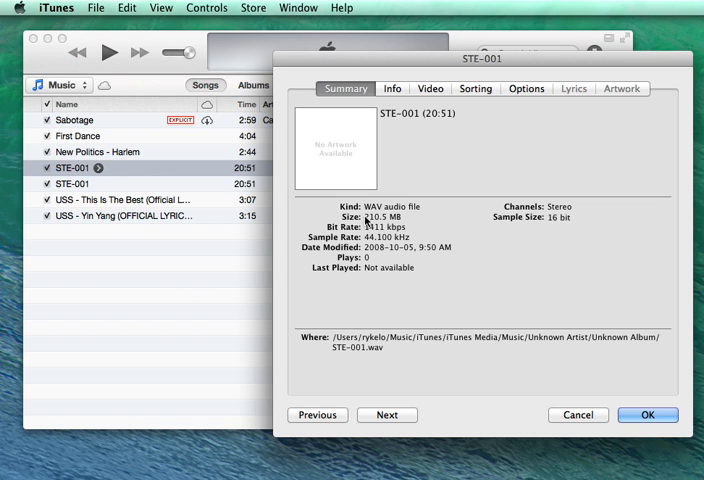
pyautogui.moveTo(408, 228)
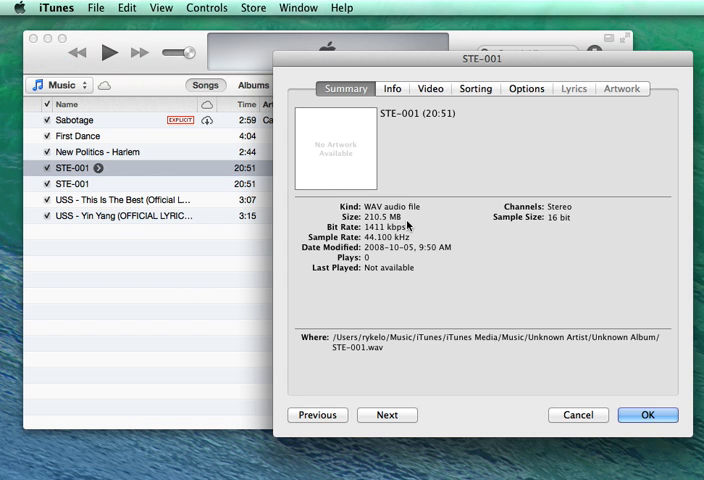